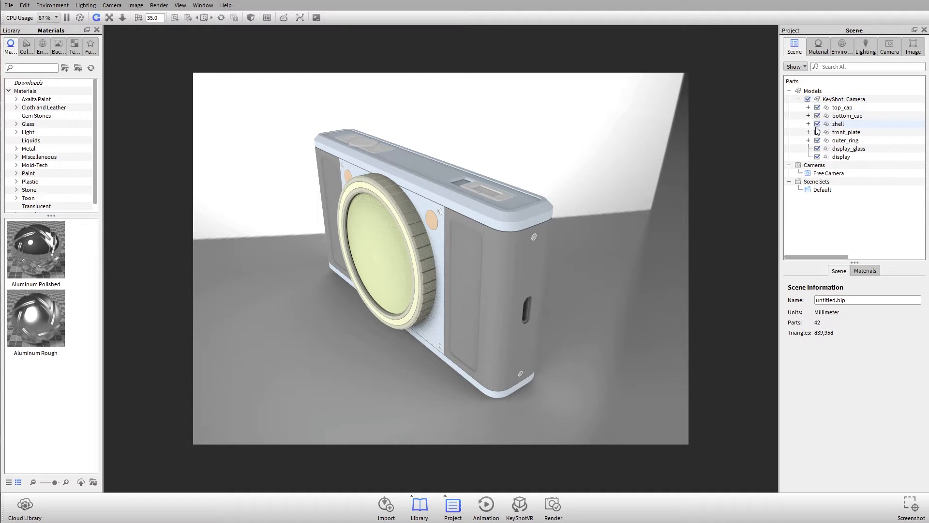
Select the mode_button part on the camera's top cap and show its Position values.
{"action": "left_click", "coordinate": [847, 131]}
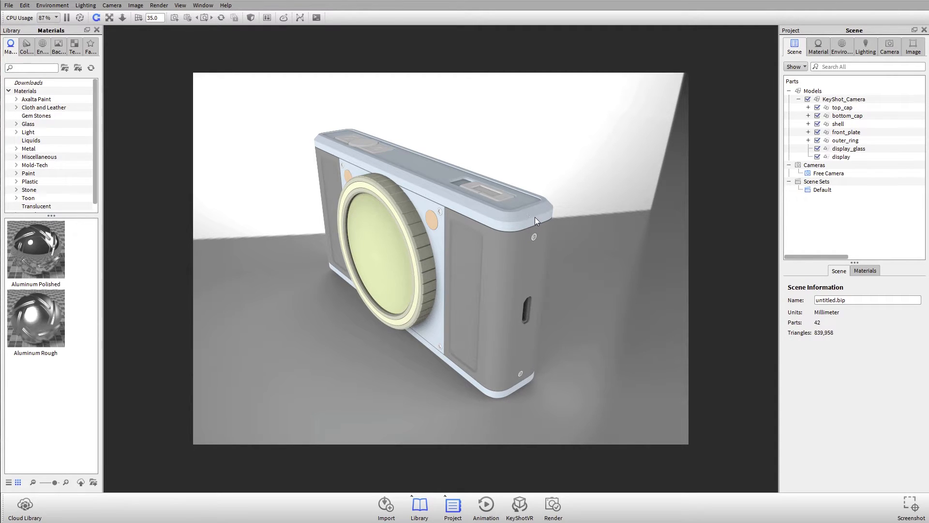
{"action": "mouse_move", "coordinate": [513, 170]}
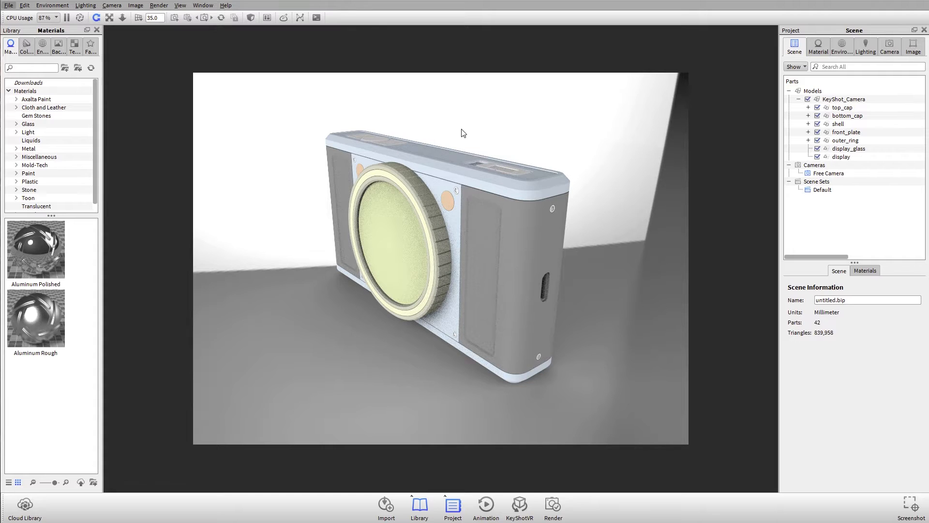
{"action": "mouse_move", "coordinate": [116, 92]}
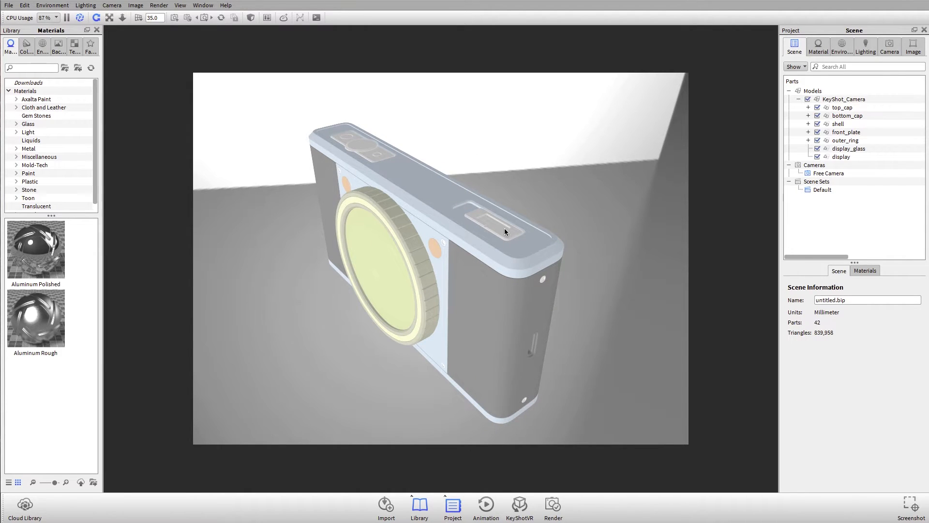
{"action": "mouse_move", "coordinate": [729, 120]}
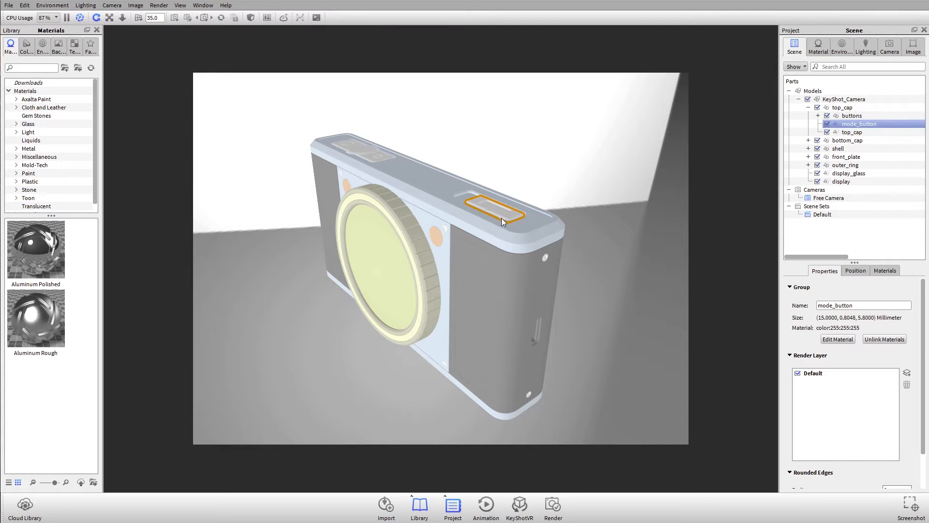
{"action": "left_click", "coordinate": [855, 270]}
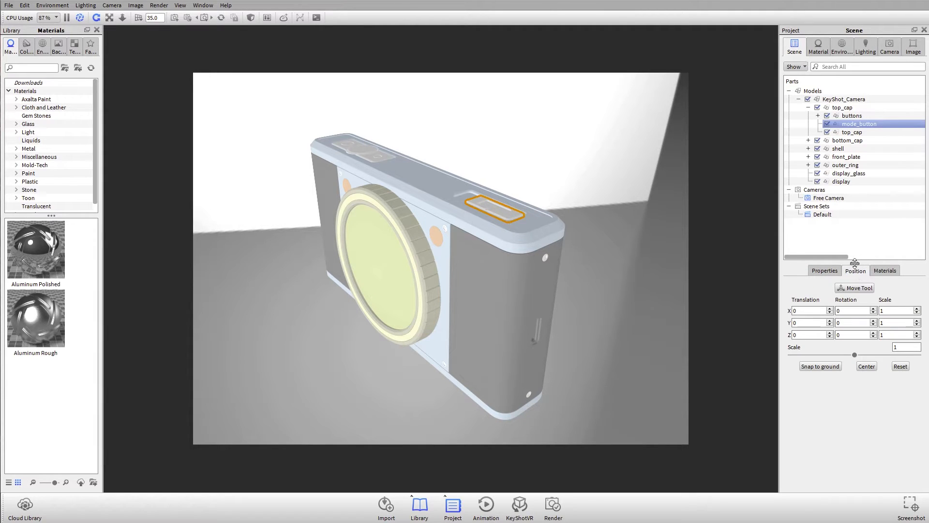
Set the Move Tool on mode_button to translate only and slide it along X.
{"action": "left_click", "coordinate": [857, 287]}
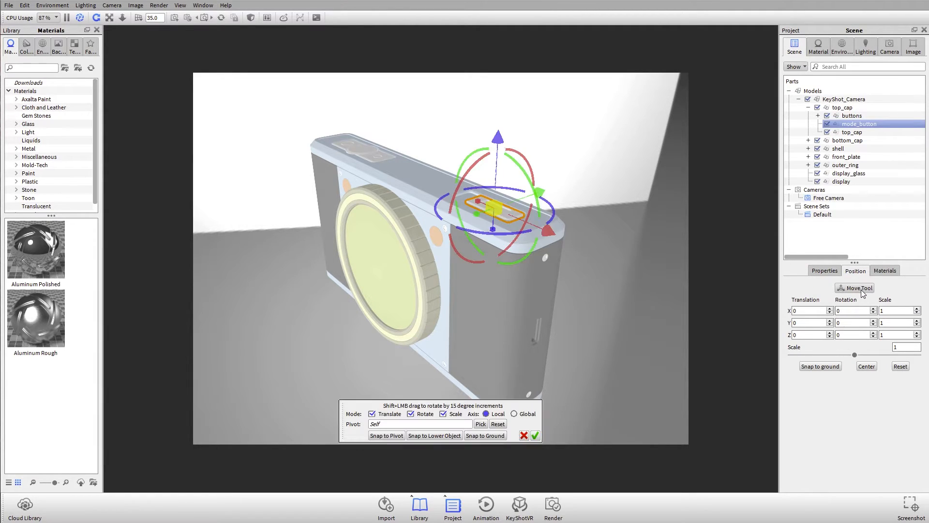
{"action": "mouse_move", "coordinate": [512, 409]}
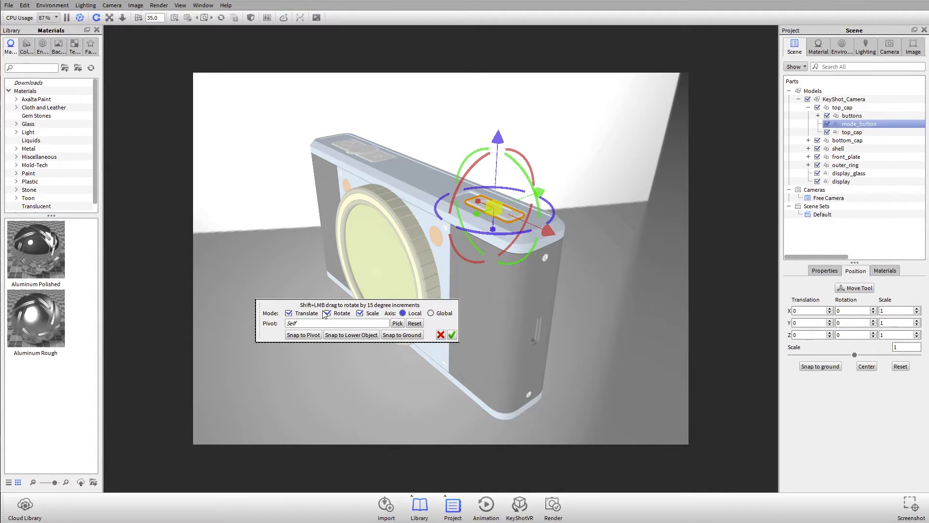
{"action": "left_click", "coordinate": [289, 313]}
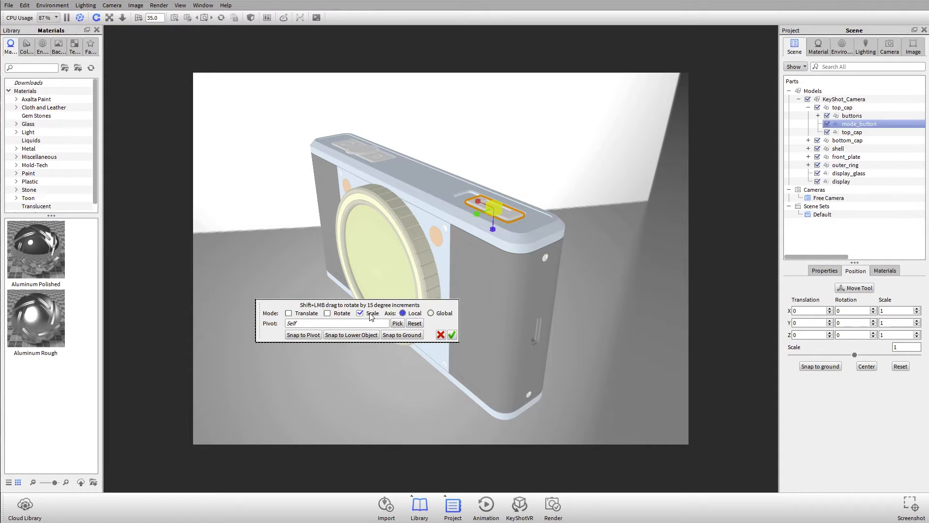
{"action": "left_click", "coordinate": [360, 313]}
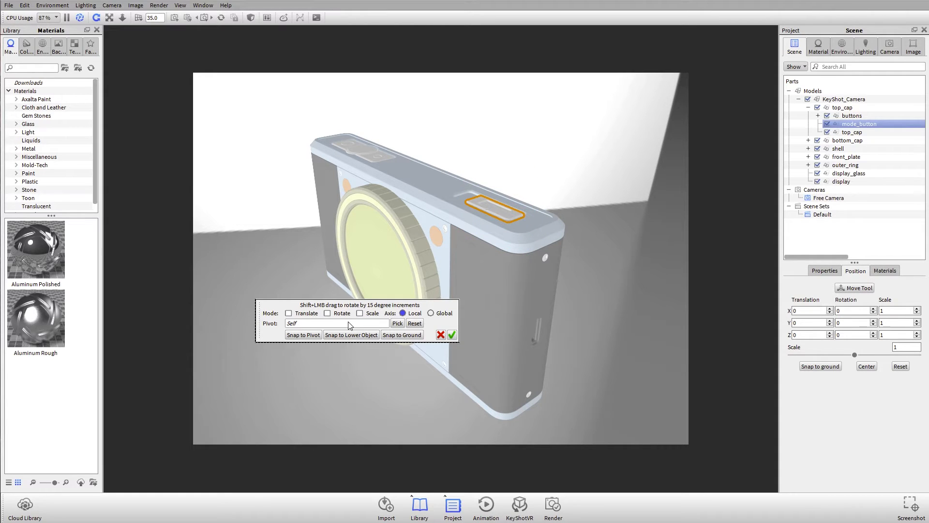
{"action": "mouse_move", "coordinate": [327, 305]}
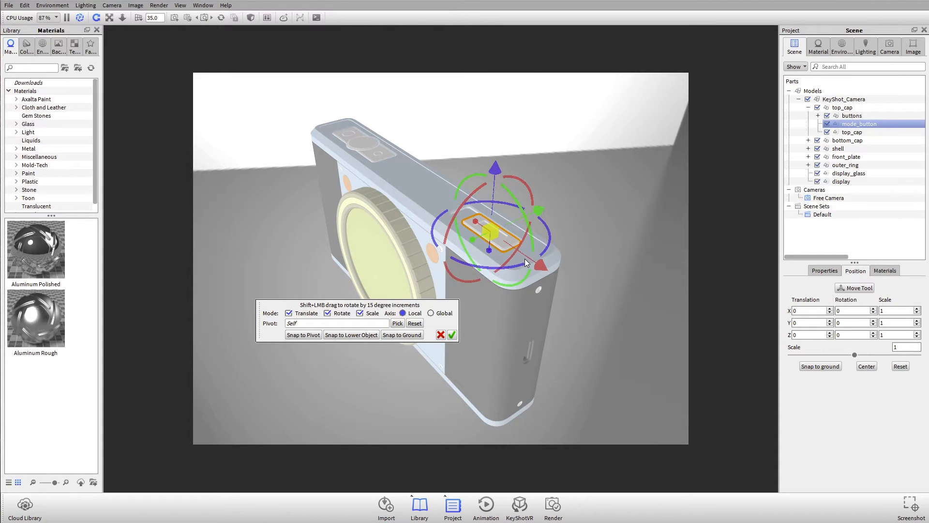
{"action": "mouse_move", "coordinate": [522, 261]}
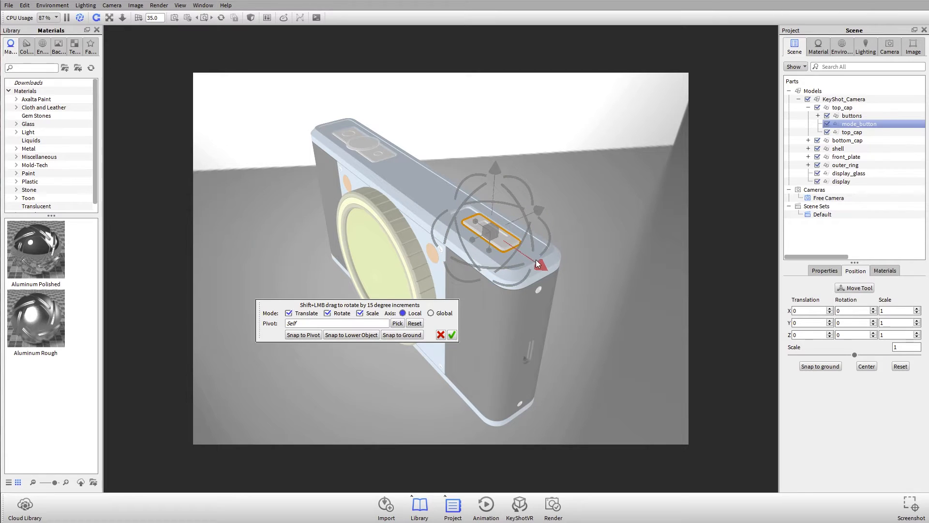
{"action": "left_click", "coordinate": [360, 313]}
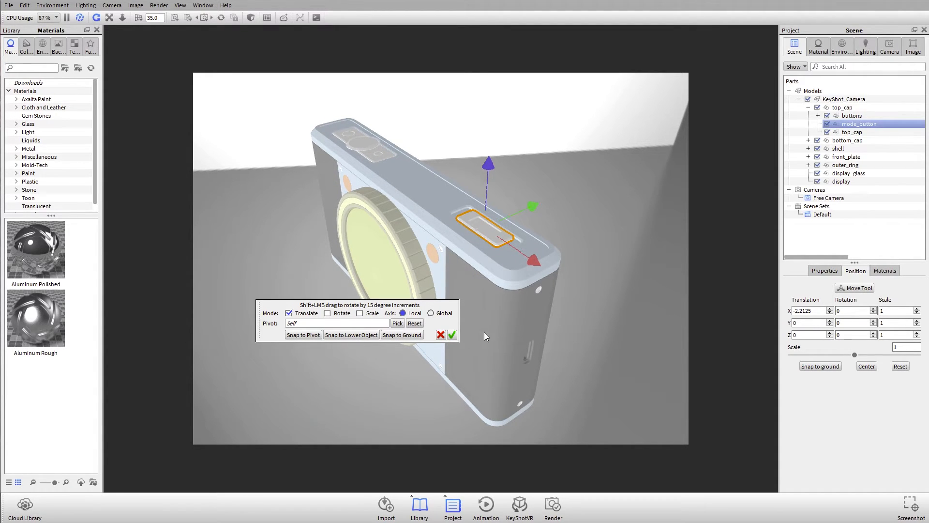
Confirm the move, set mode_button's X translation to -2, and reopen the Move Tool.
{"action": "left_click", "coordinate": [451, 335]}
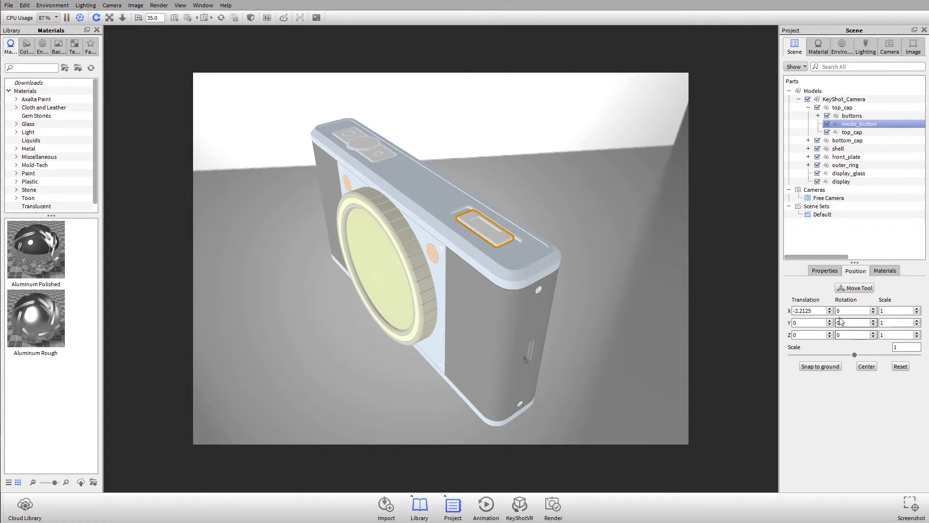
{"action": "triple_click", "coordinate": [810, 310]}
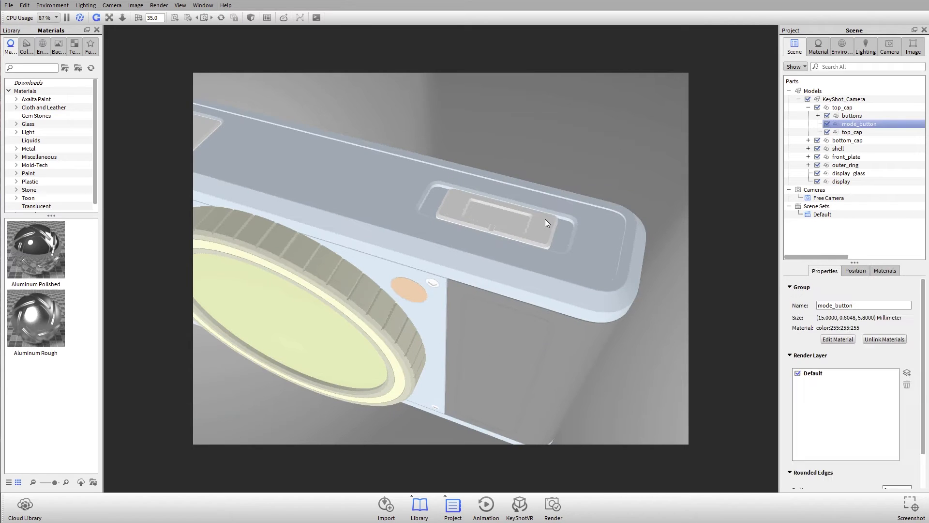
{"action": "left_click", "coordinate": [855, 270]}
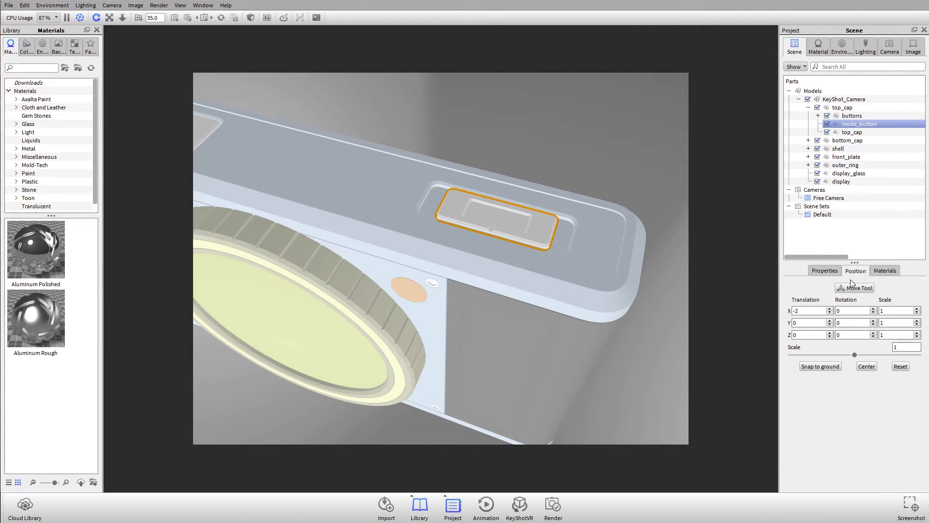
{"action": "left_click", "coordinate": [857, 288]}
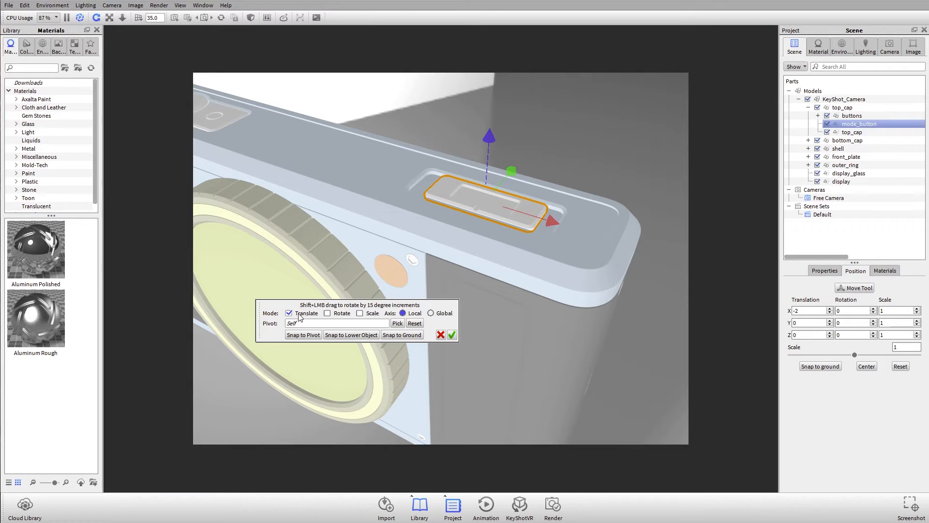
Switch mode_button's transform handles from Translate to Rotate.
{"action": "left_click", "coordinate": [327, 313]}
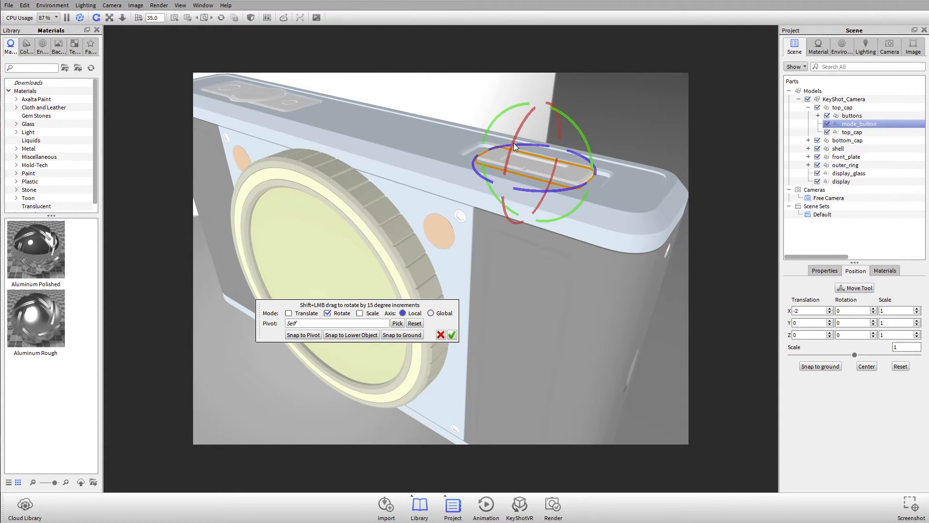
{"action": "mouse_move", "coordinate": [514, 180]}
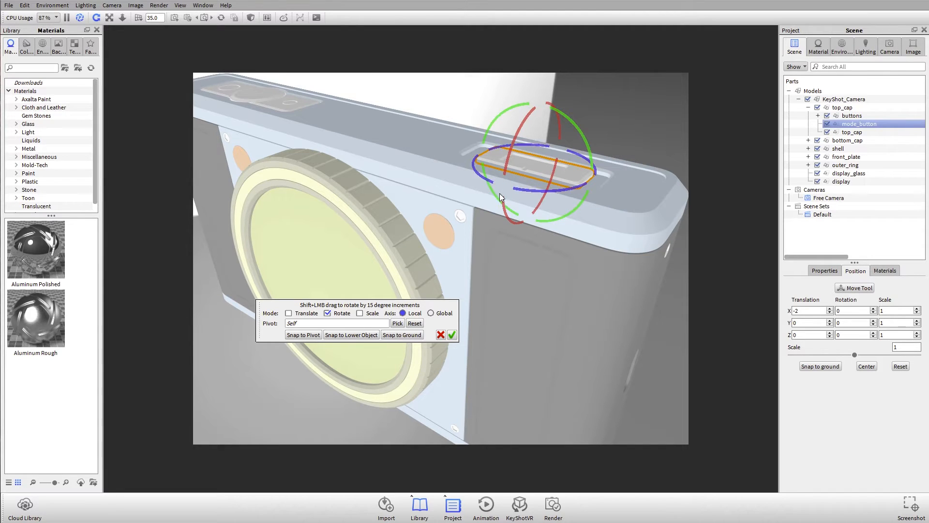
{"action": "mouse_move", "coordinate": [562, 179]}
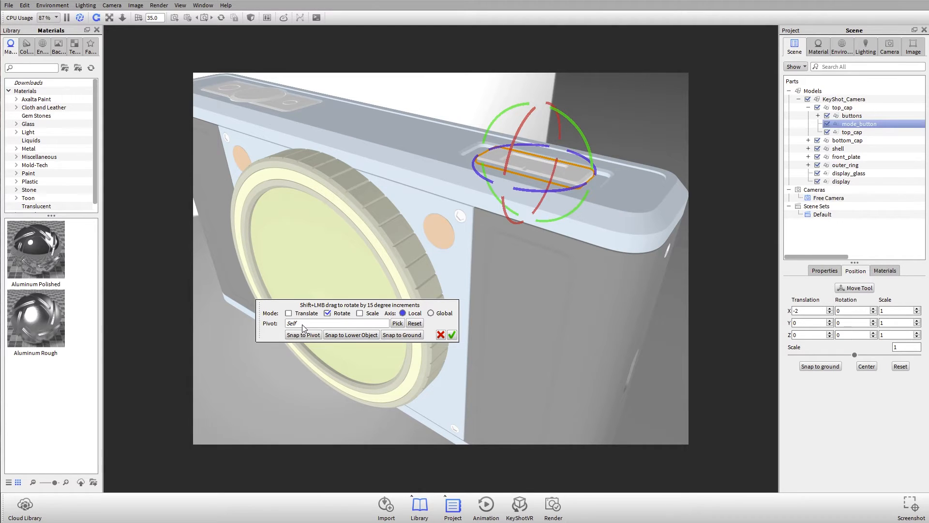
Set lens_assembly as mode_button's rotation pivot and cancel the trial rotation.
{"action": "left_click", "coordinate": [398, 322]}
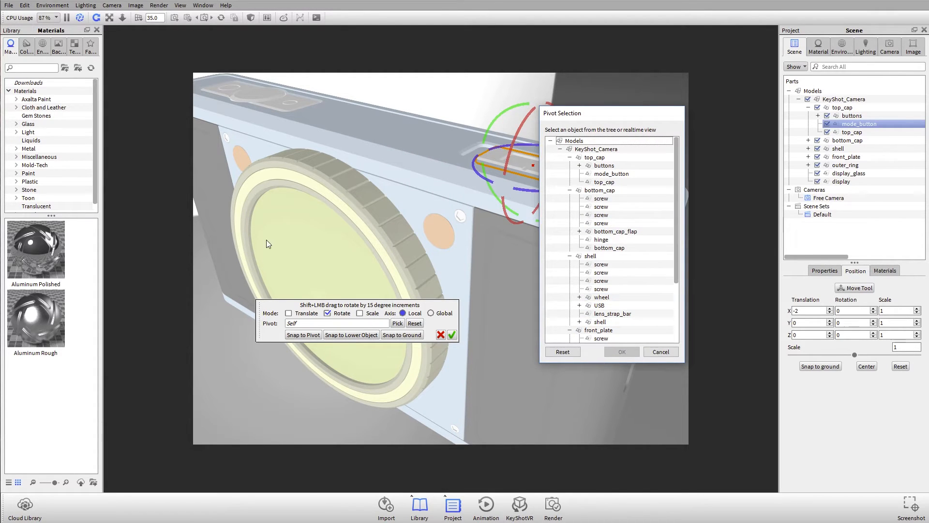
{"action": "left_click", "coordinate": [621, 338]}
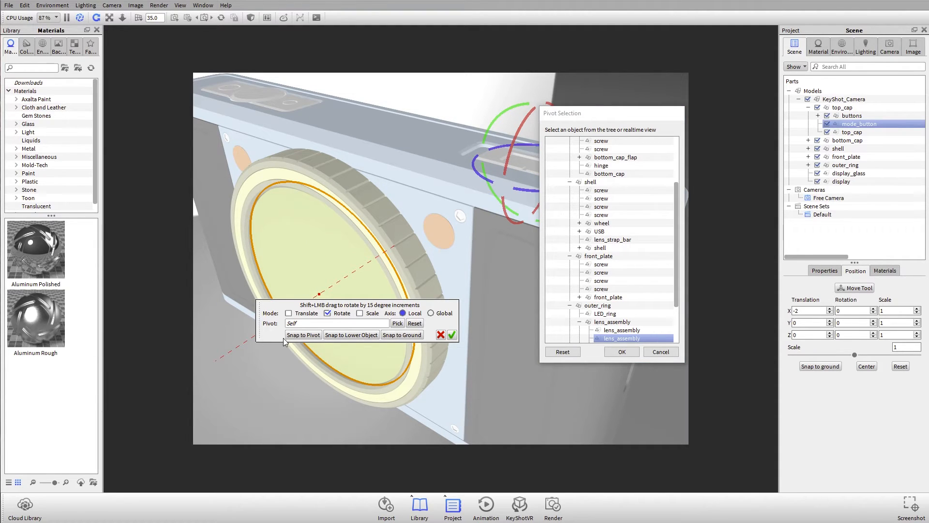
{"action": "left_click", "coordinate": [621, 351]}
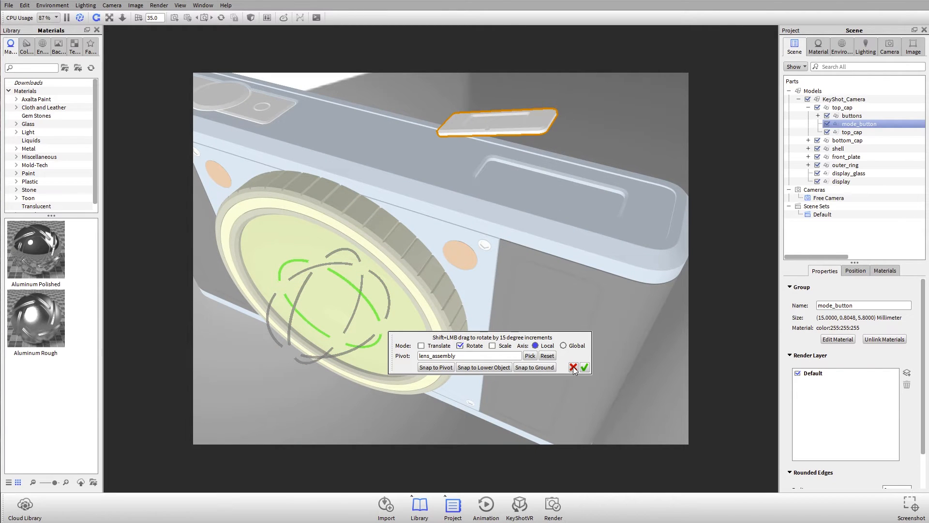
{"action": "left_click", "coordinate": [584, 367]}
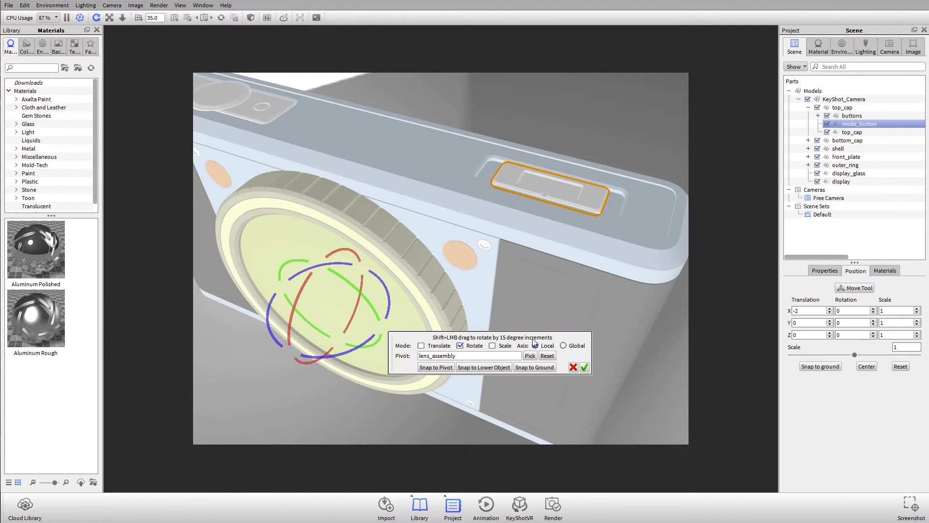
Switch handles to Scale, reset the pivot to Self, and close the Move Tool.
{"action": "left_click", "coordinate": [461, 345]}
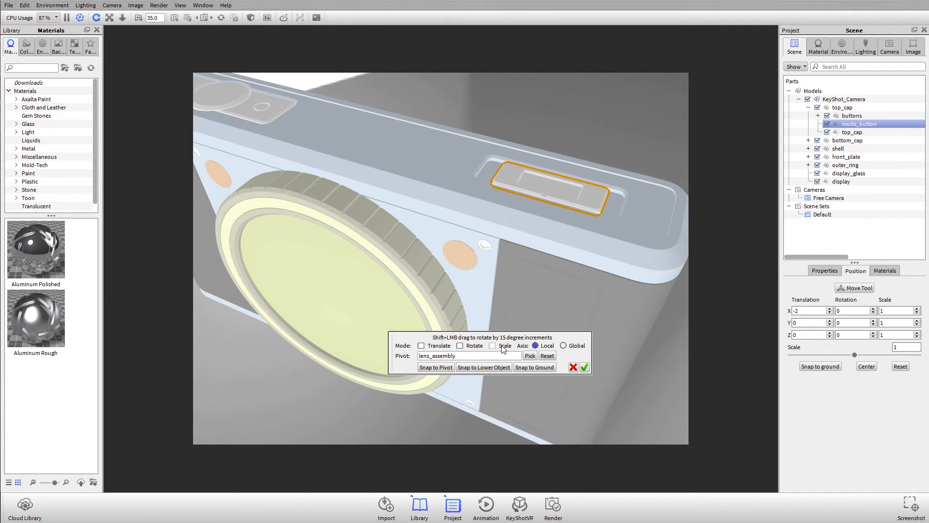
{"action": "left_click", "coordinate": [492, 345]}
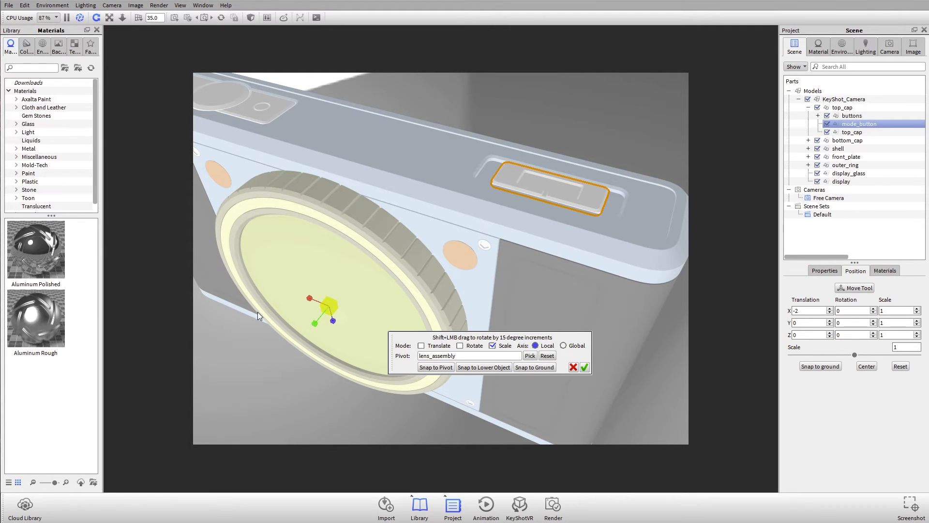
{"action": "left_click", "coordinate": [545, 355]}
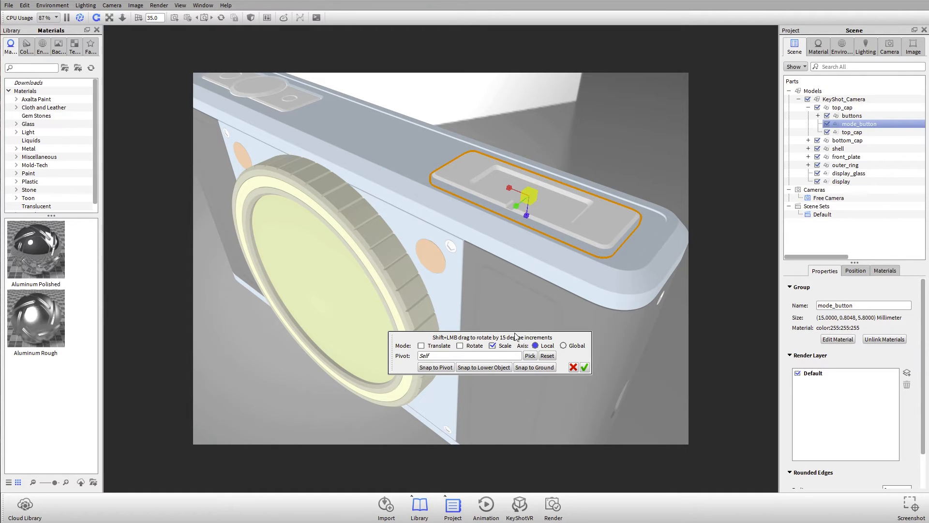
{"action": "mouse_move", "coordinate": [496, 421]}
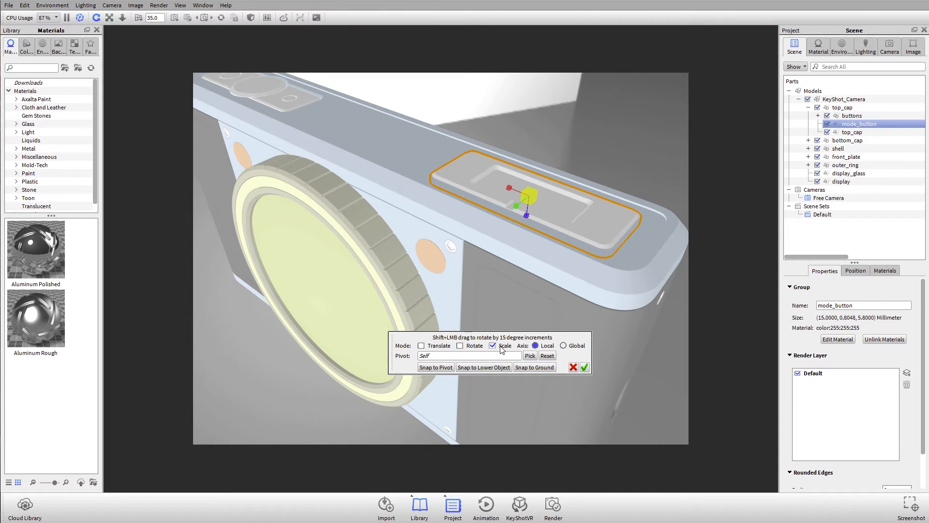
{"action": "mouse_move", "coordinate": [562, 352]}
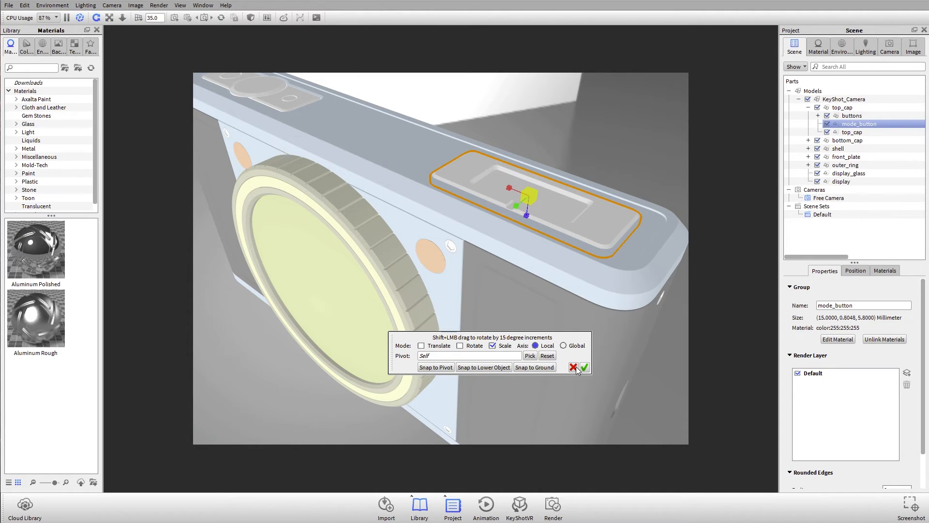
{"action": "left_click", "coordinate": [583, 367]}
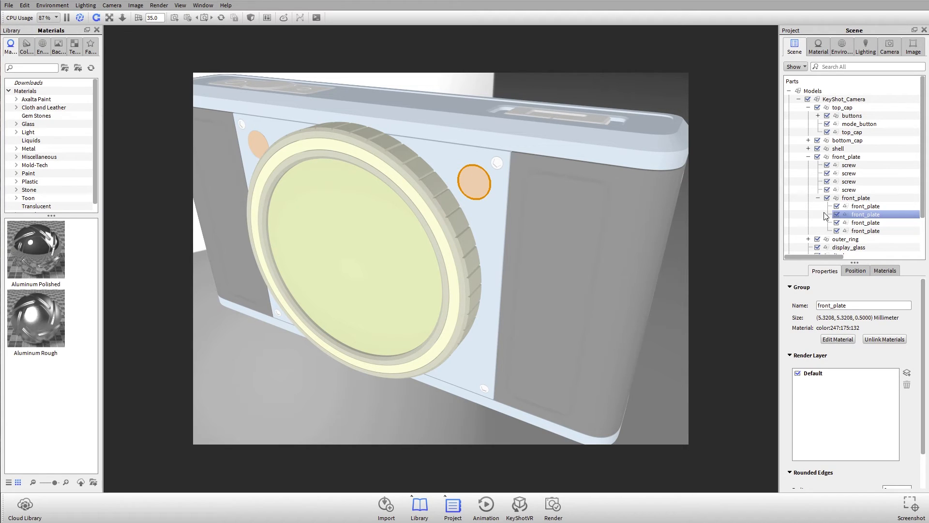
Hide the small front_plate part, then restore it with Undo Hide Part.
{"action": "left_click", "coordinate": [836, 213]}
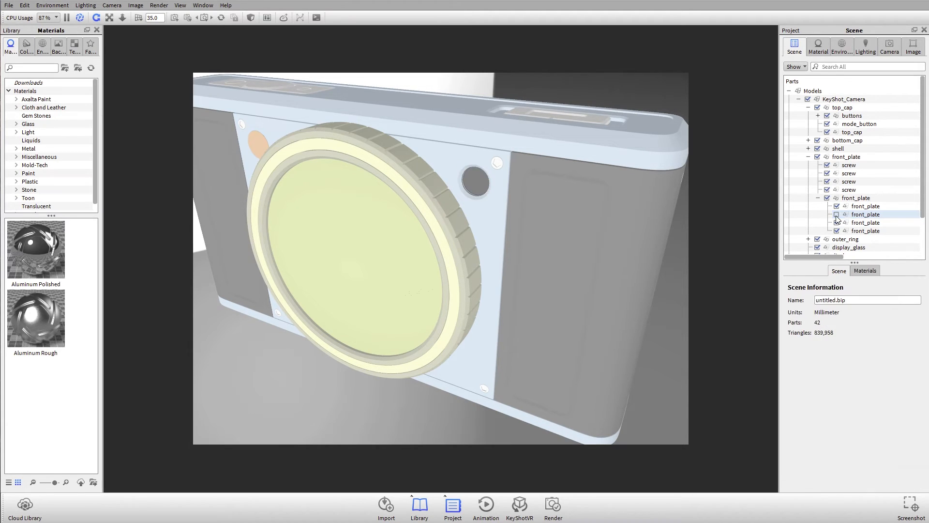
{"action": "left_click", "coordinate": [836, 214]}
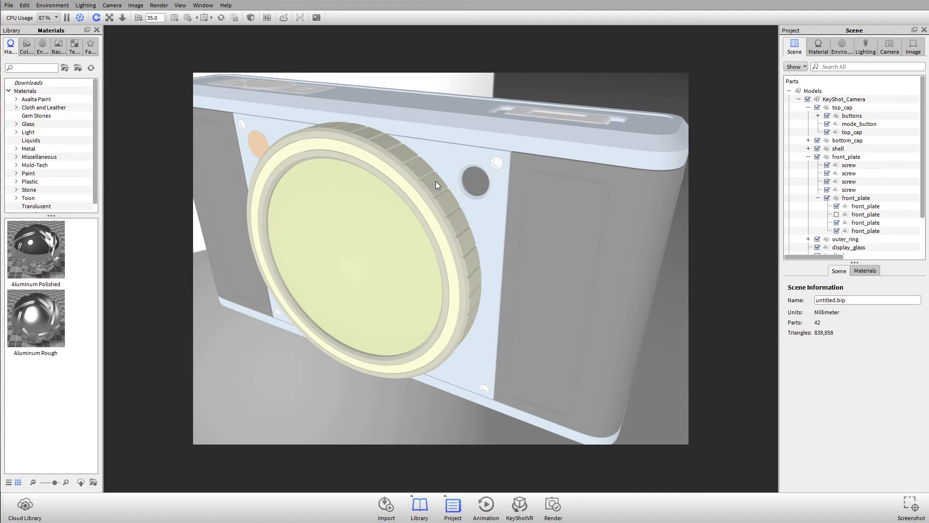
{"action": "mouse_move", "coordinate": [540, 288]}
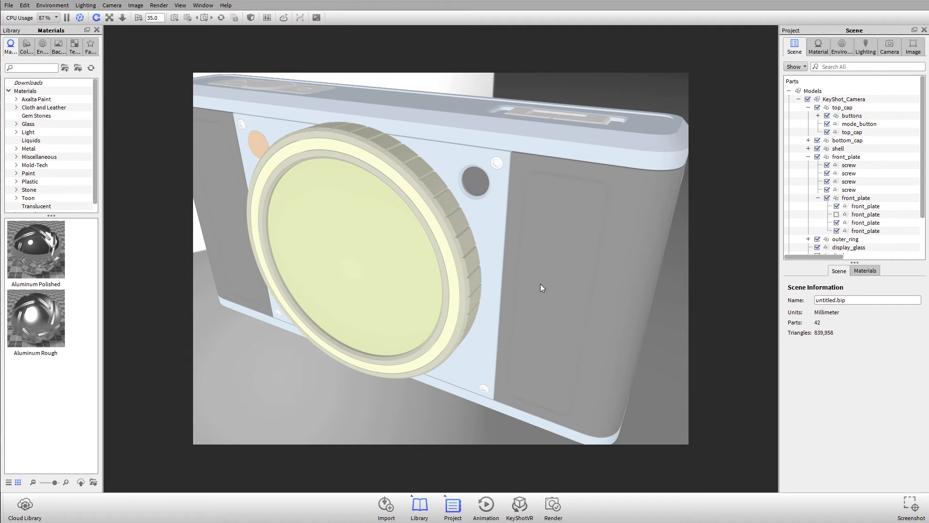
{"action": "mouse_move", "coordinate": [618, 57]}
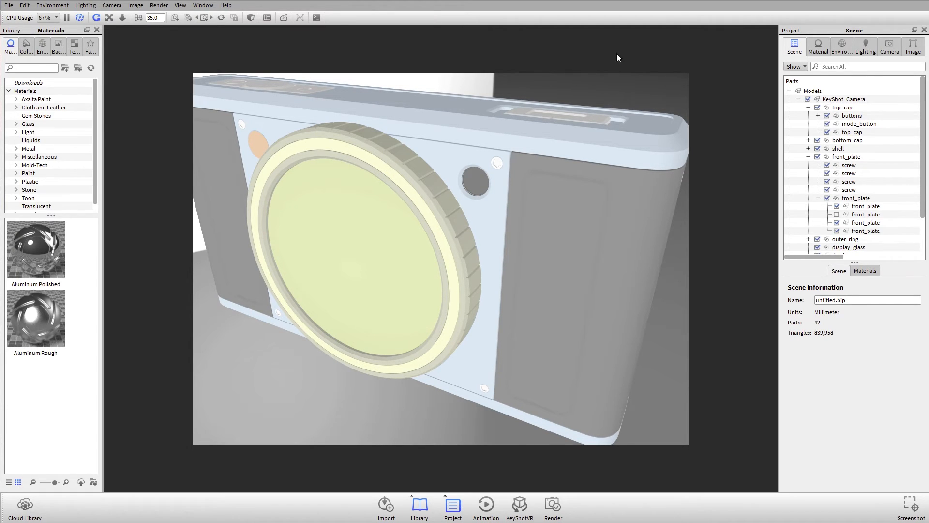
{"action": "right_click", "coordinate": [618, 58]}
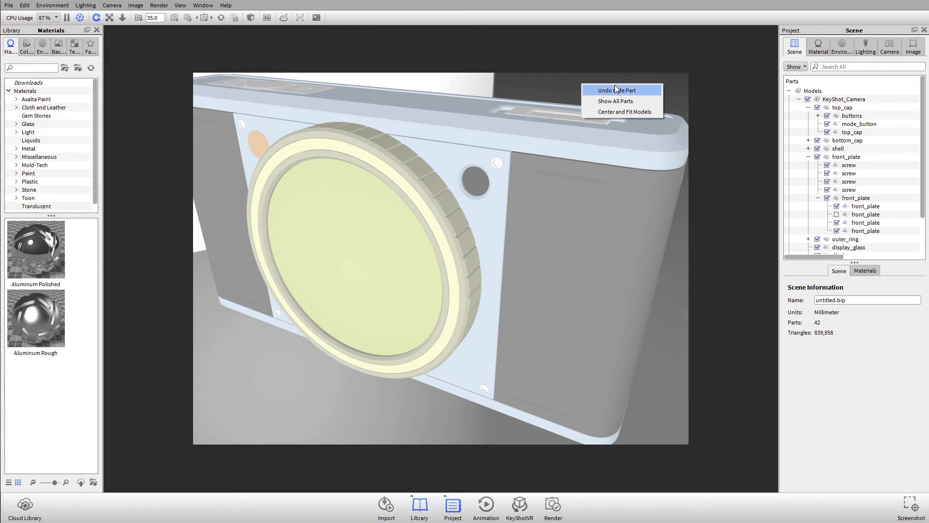
{"action": "left_click", "coordinate": [616, 90]}
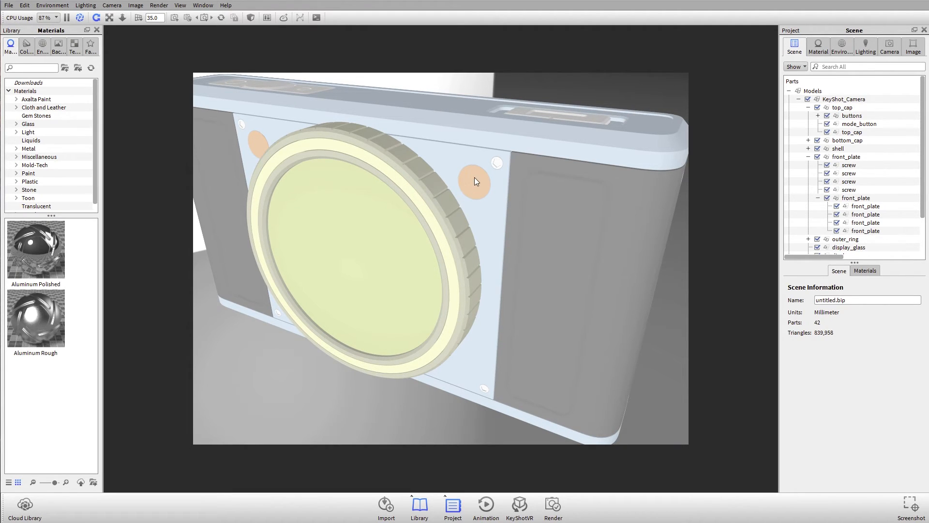
Select the front_plate piece beside the lens and apply Hide and Lock in the Scene tree.
{"action": "left_click", "coordinate": [474, 182]}
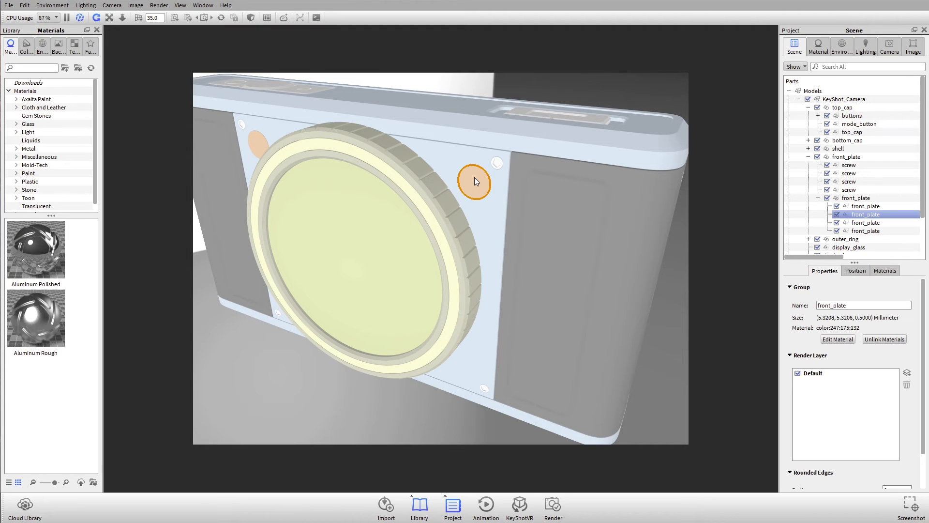
{"action": "mouse_move", "coordinate": [871, 220]}
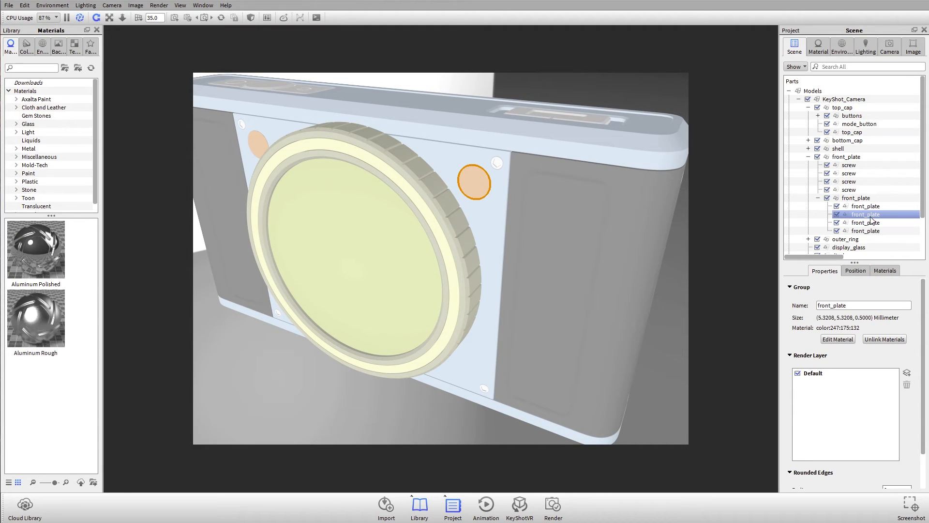
{"action": "right_click", "coordinate": [865, 214]}
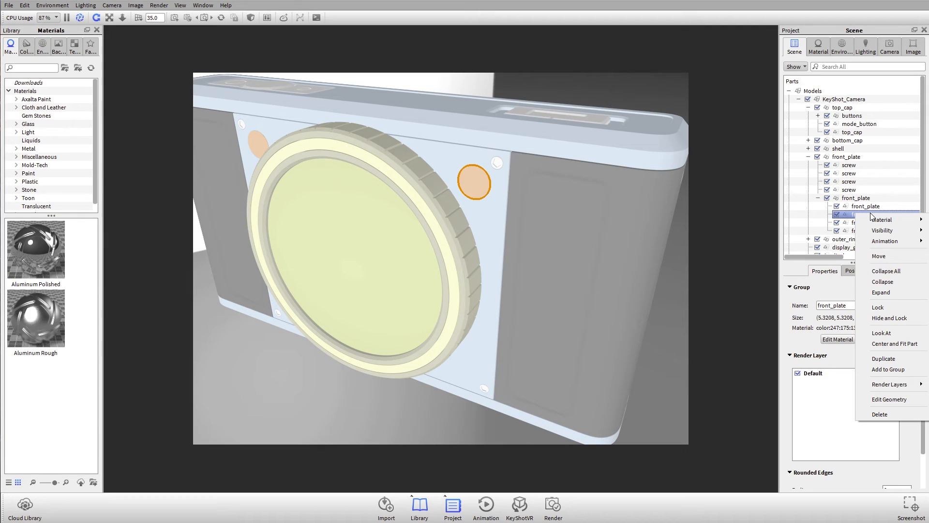
{"action": "mouse_move", "coordinate": [892, 318]}
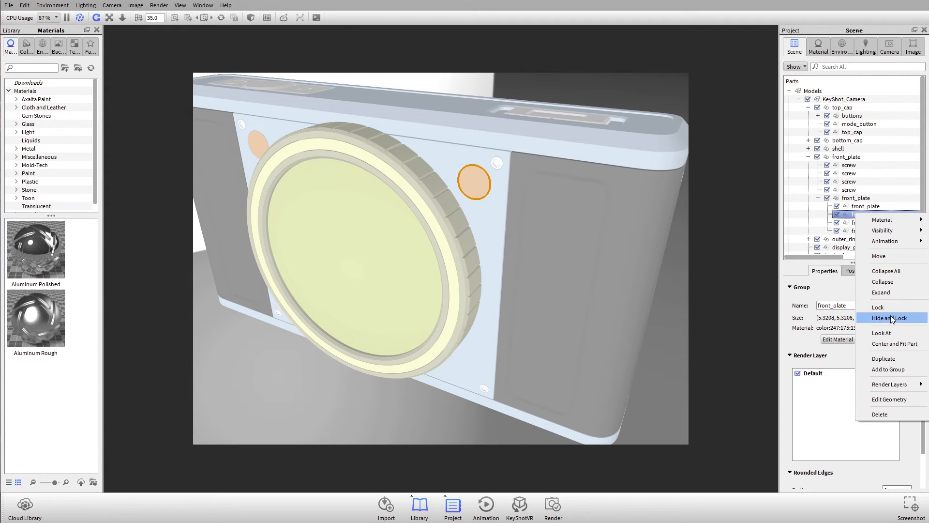
{"action": "mouse_move", "coordinate": [895, 321]}
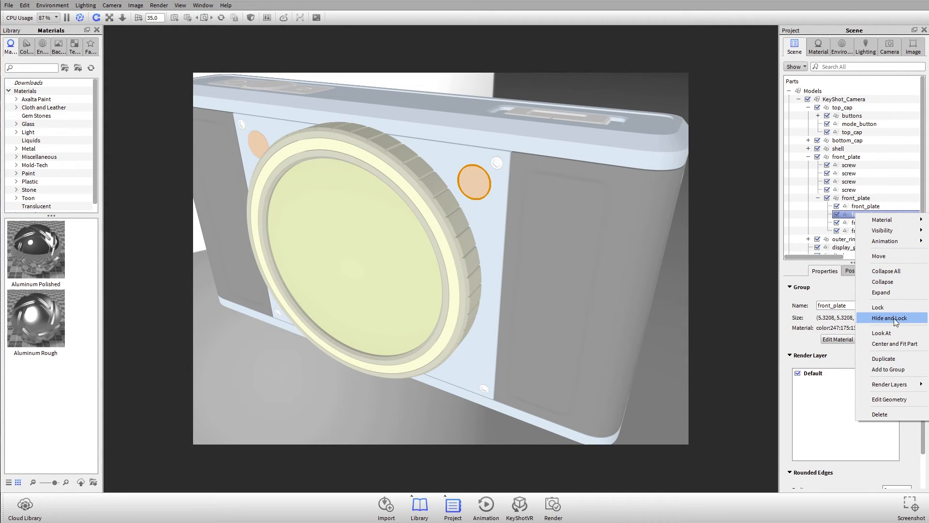
{"action": "left_click", "coordinate": [881, 282]}
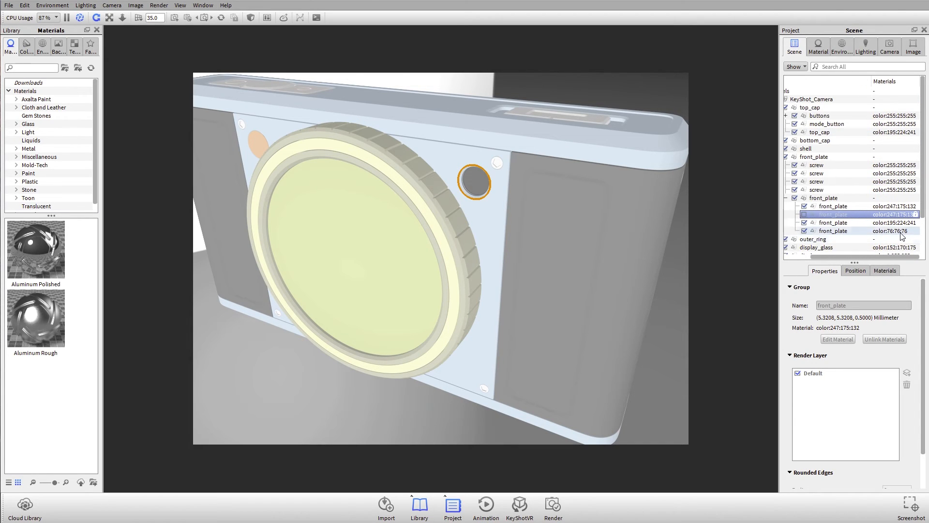
Deselect the locked front_plate piece so general scene information shows.
{"action": "right_click", "coordinate": [552, 87]}
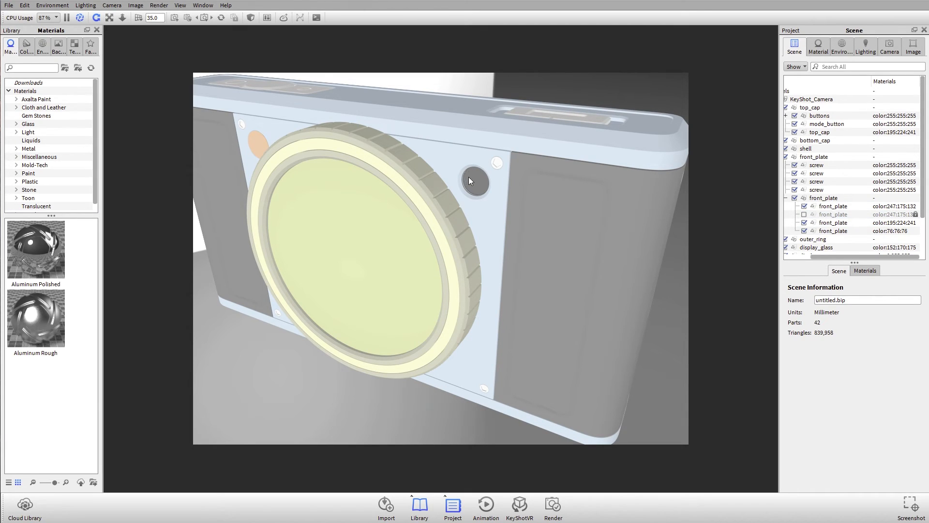
{"action": "mouse_move", "coordinate": [516, 229]}
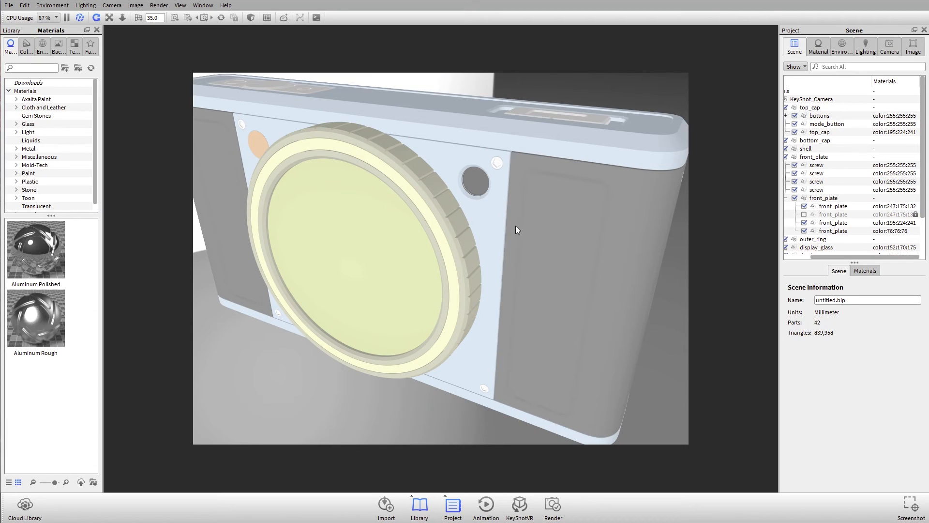
{"action": "mouse_move", "coordinate": [508, 215]}
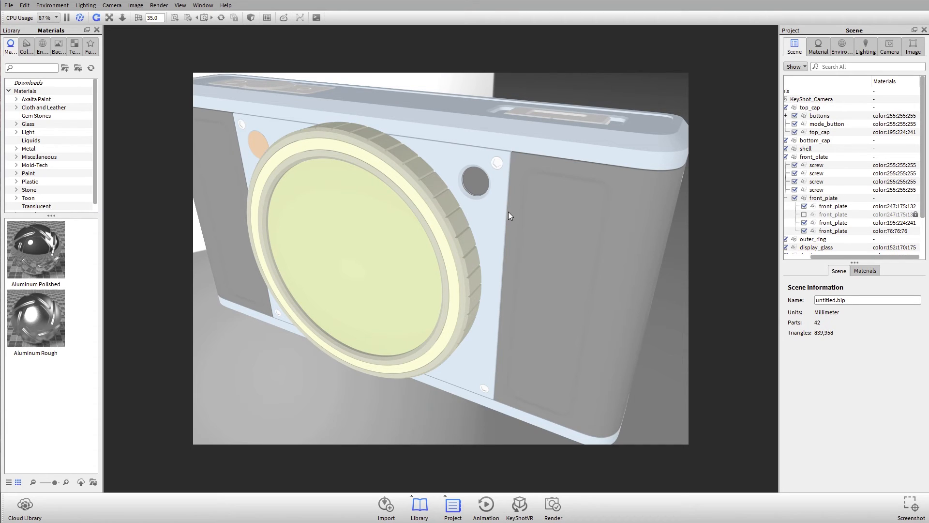
{"action": "mouse_move", "coordinate": [452, 245]}
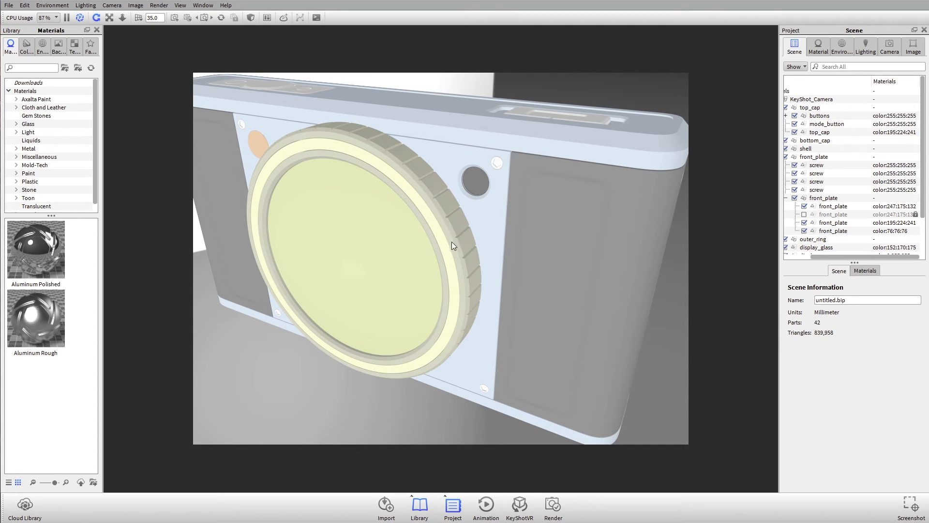
{"action": "mouse_move", "coordinate": [427, 237]}
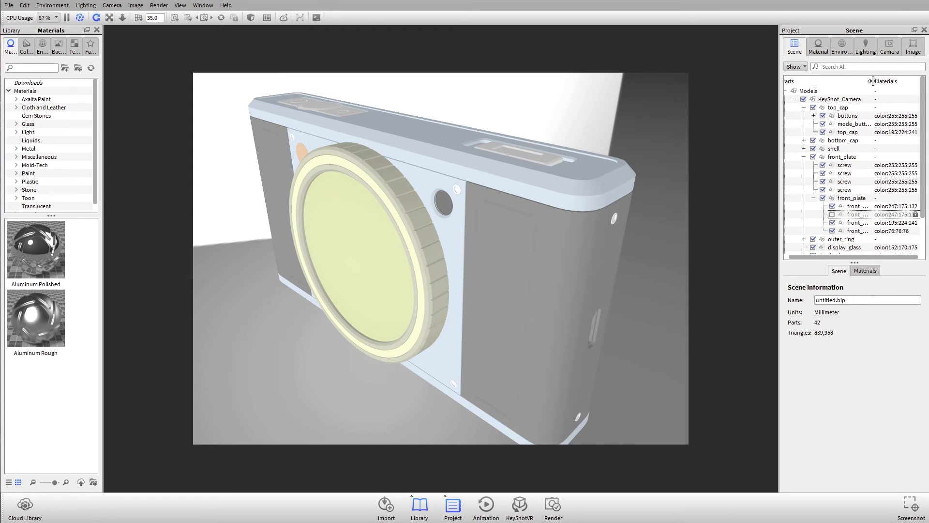
Scroll the Scene tree and fold the camera model's part hierarchy under Models.
{"action": "scroll", "scroll_direction": "down", "scroll_amount": 3}
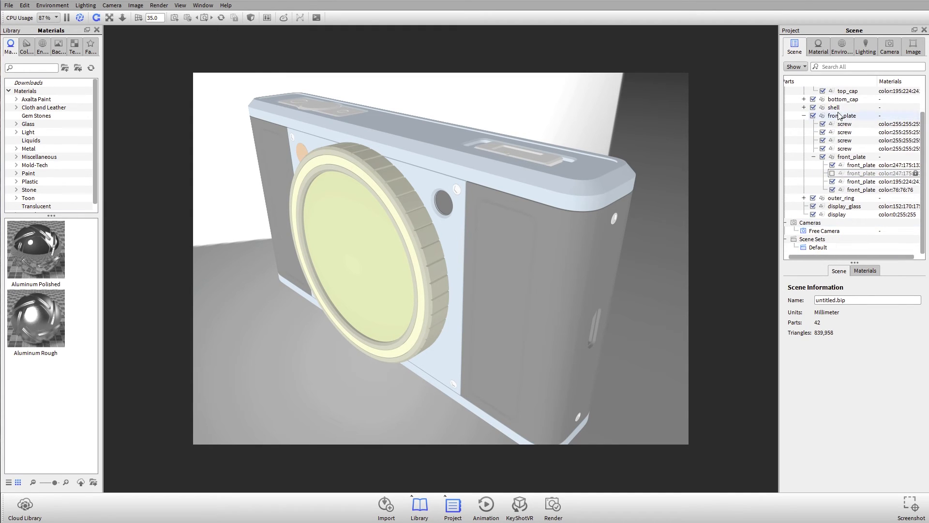
{"action": "left_click", "coordinate": [793, 91]}
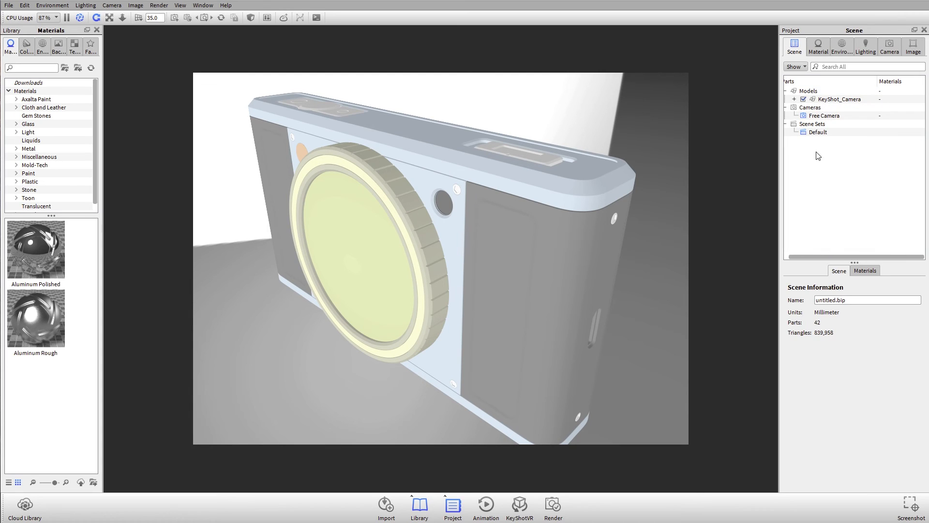
{"action": "mouse_move", "coordinate": [805, 250]}
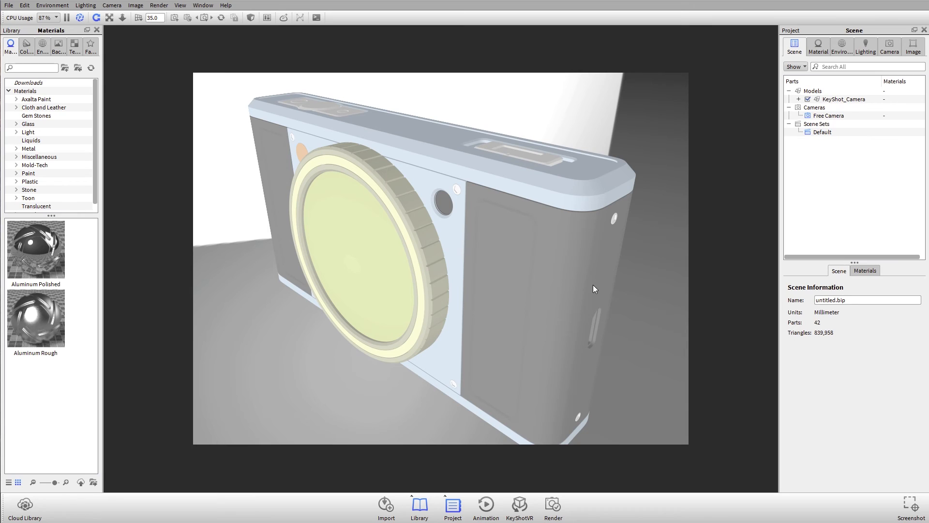
{"action": "mouse_move", "coordinate": [784, 291]}
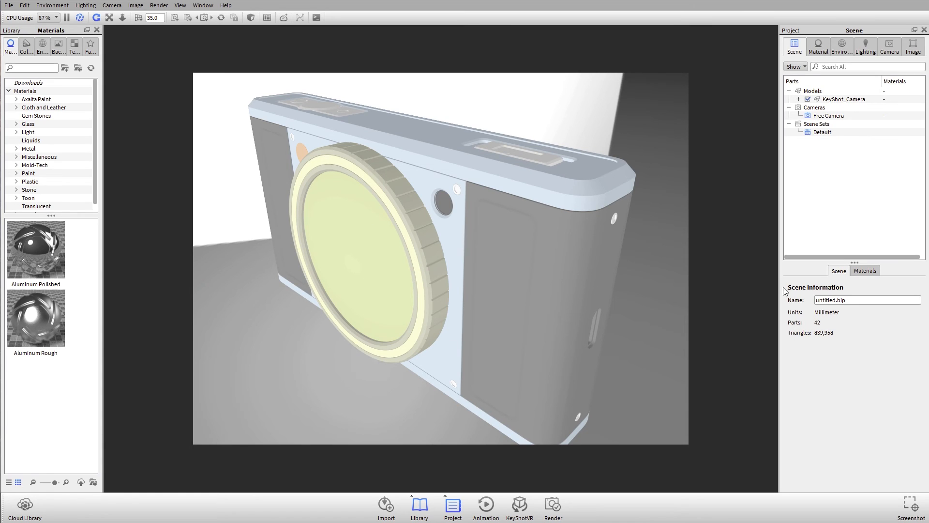
{"action": "mouse_move", "coordinate": [867, 282]}
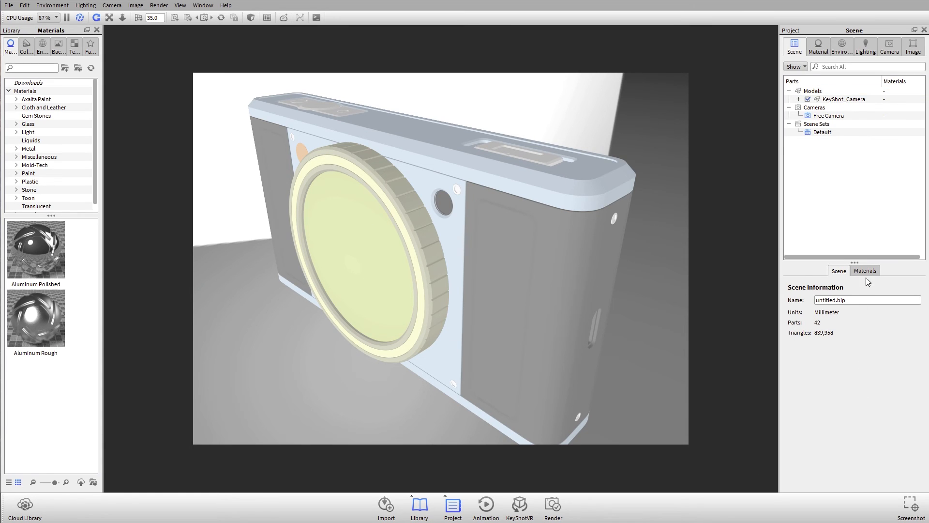
Show the scene Materials list as thumbnail icons and scroll through the thirteen diffuse swatches.
{"action": "left_click", "coordinate": [865, 270]}
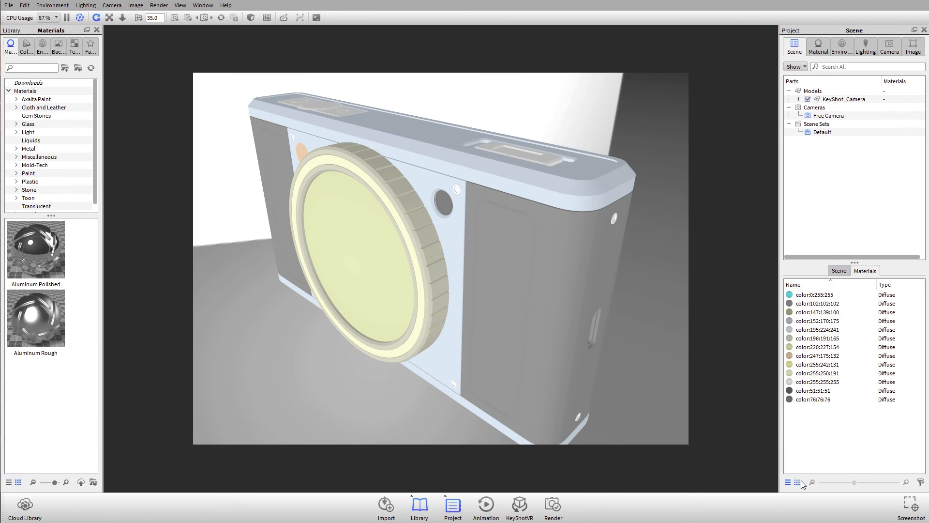
{"action": "mouse_move", "coordinate": [799, 482]}
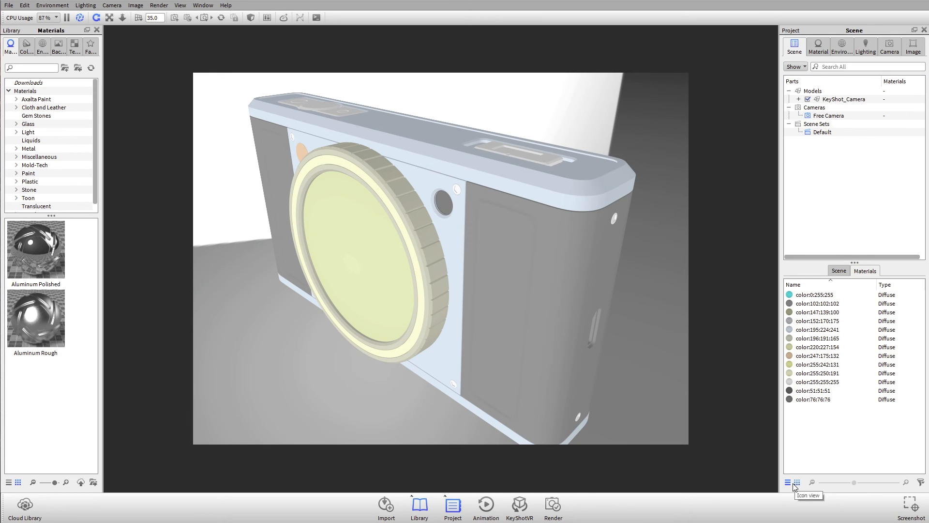
{"action": "left_click", "coordinate": [798, 482]}
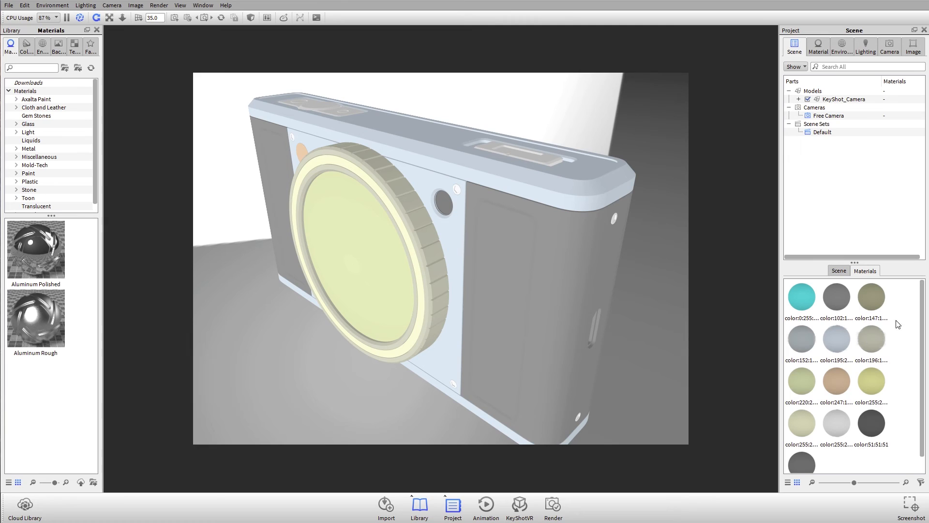
{"action": "mouse_move", "coordinate": [472, 204]}
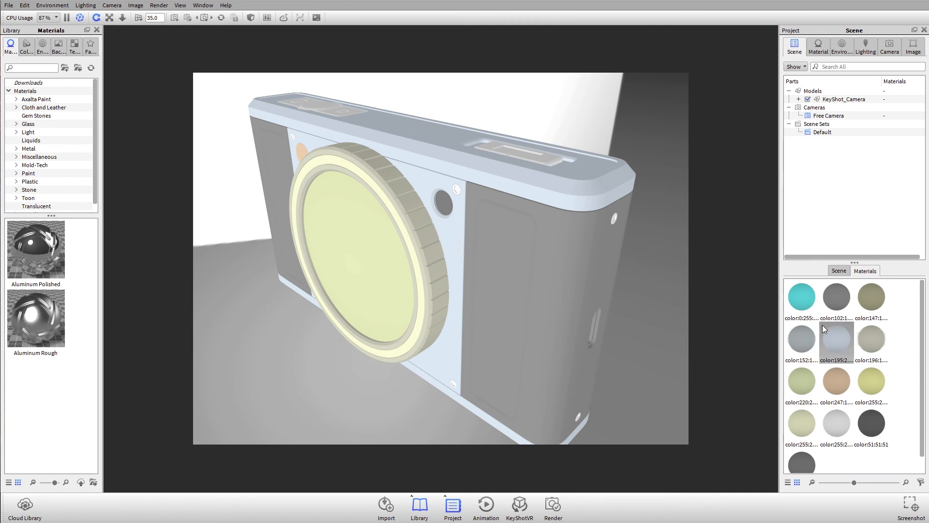
{"action": "mouse_move", "coordinate": [848, 472]}
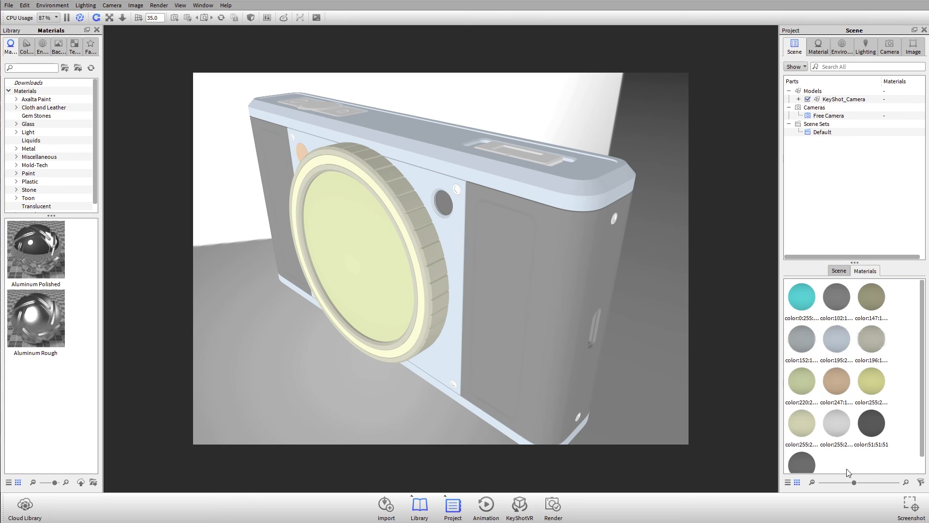
{"action": "scroll", "scroll_direction": "down", "scroll_amount": 3}
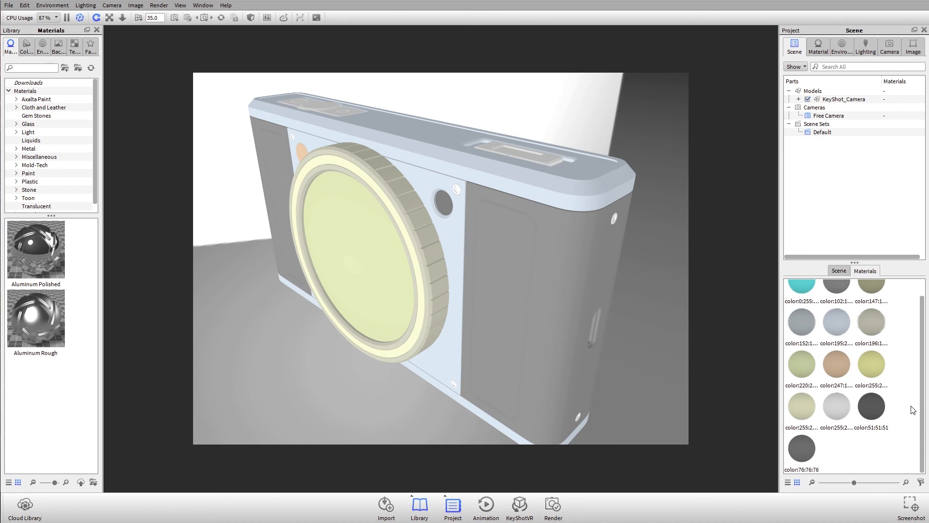
{"action": "mouse_move", "coordinate": [836, 364]}
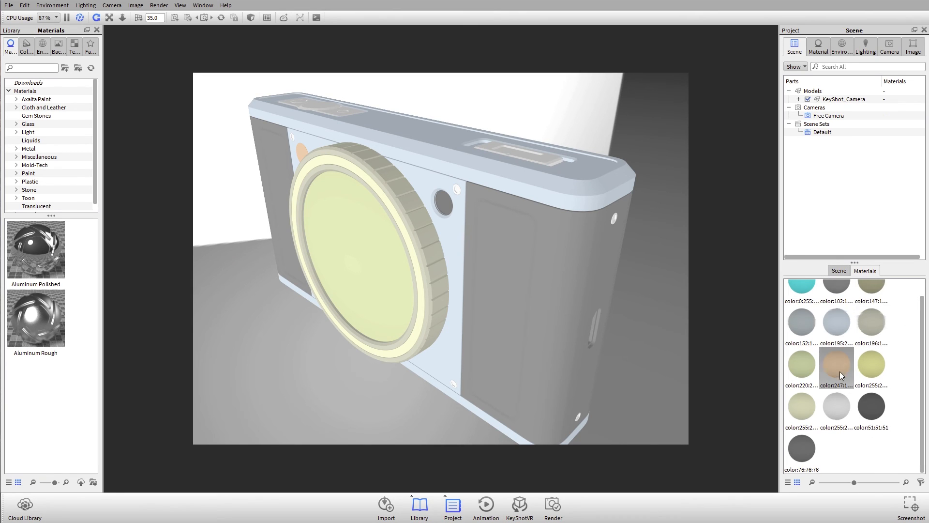
{"action": "mouse_move", "coordinate": [862, 380]}
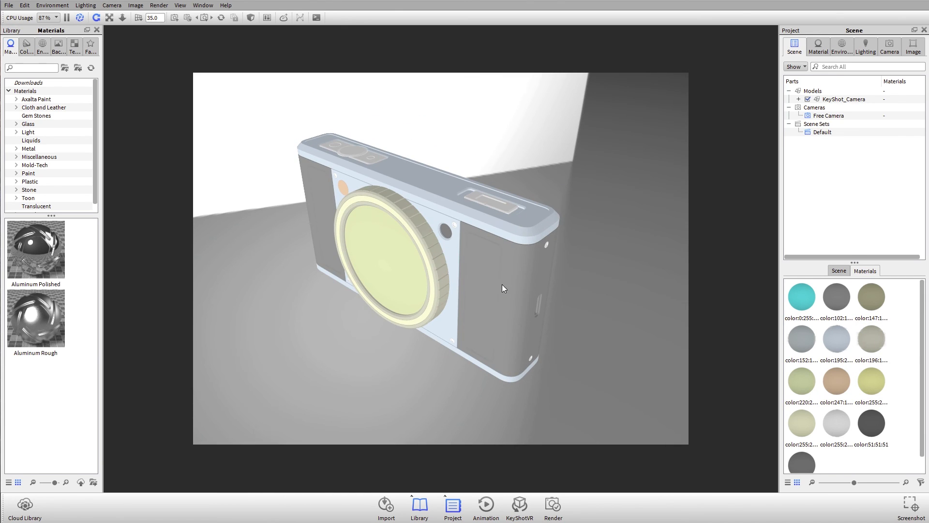
{"action": "mouse_move", "coordinate": [575, 172]}
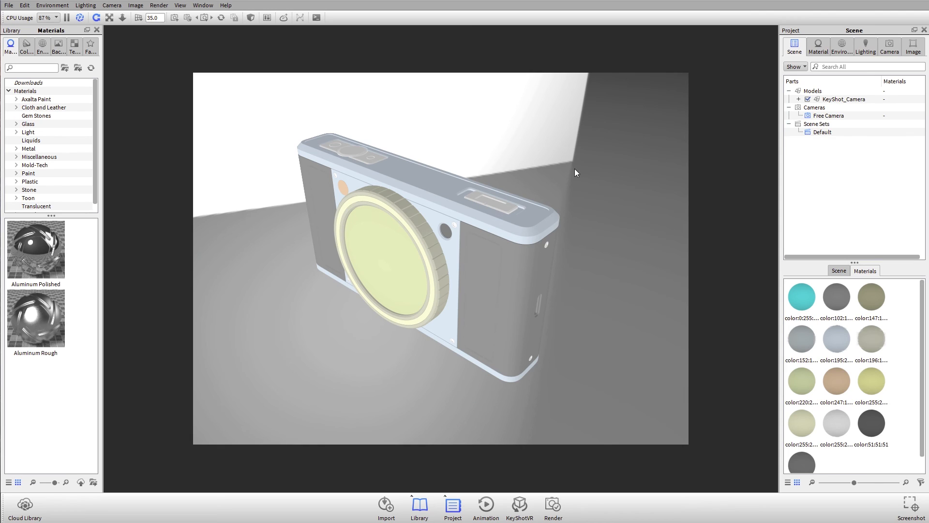